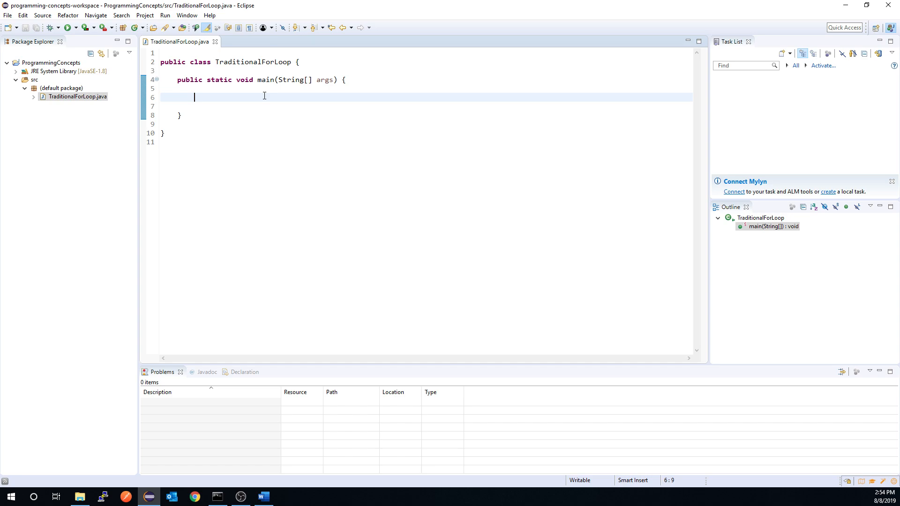
{"action": "mouse_move", "coordinate": [258, 197]}
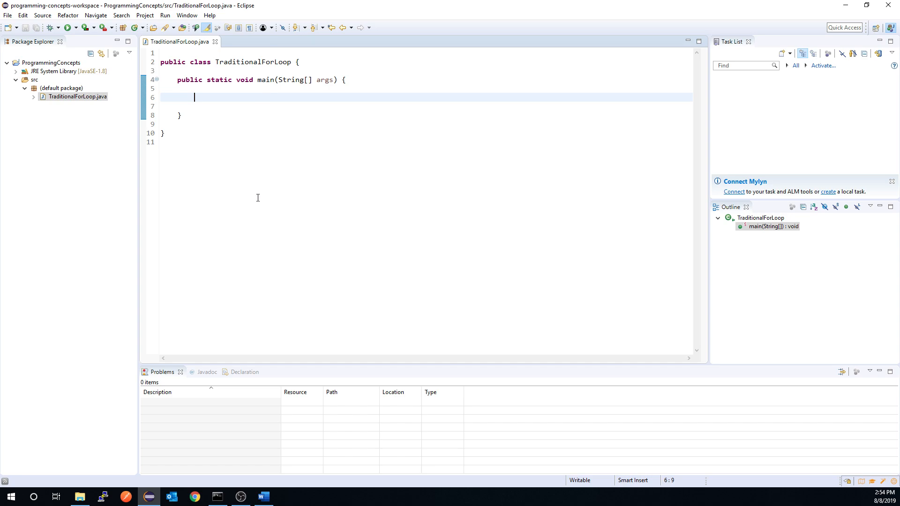
- Write the loop header for (int i = 0; i < 10; i++) { in main
{"action": "type", "text": "f"}
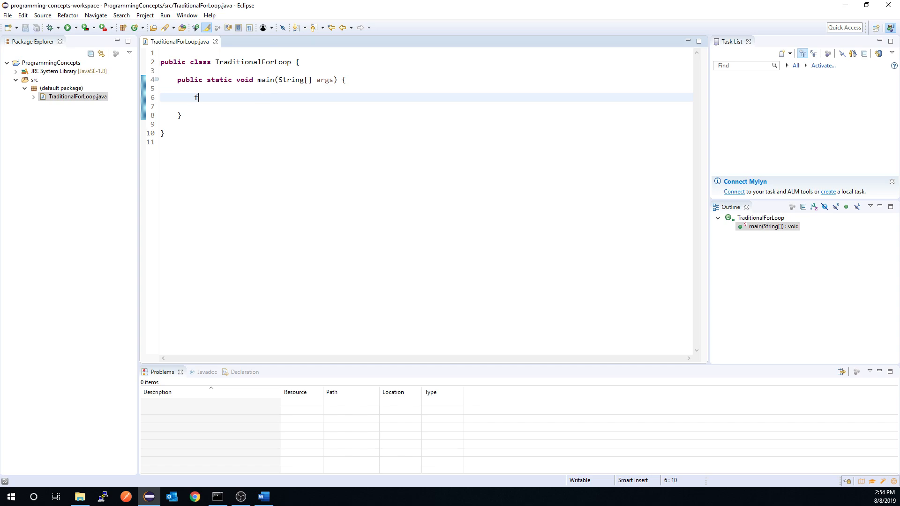
{"action": "type", "text": "or ("}
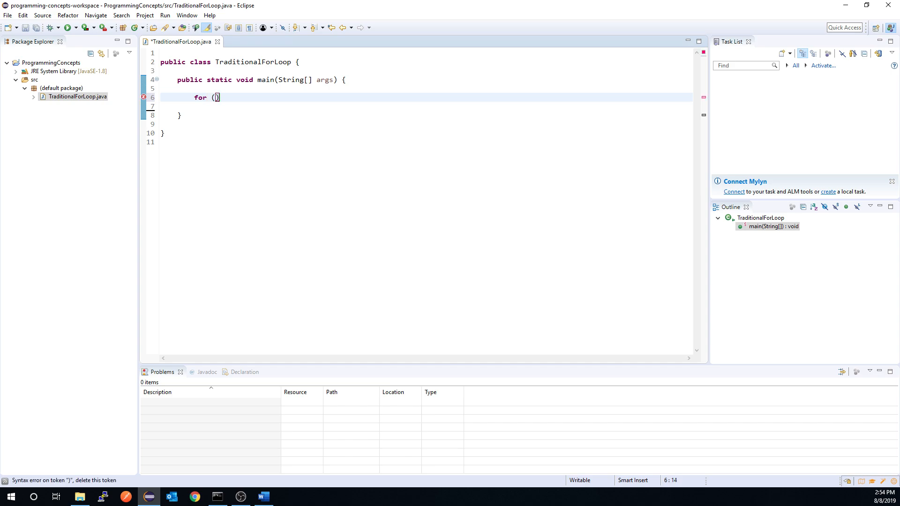
{"action": "type", "text": "int i ="}
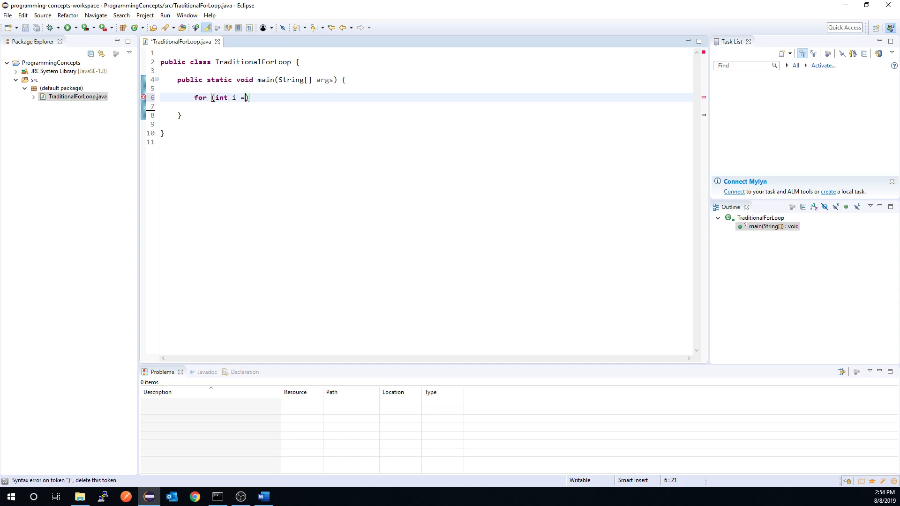
{"action": "type", "text": "0;"}
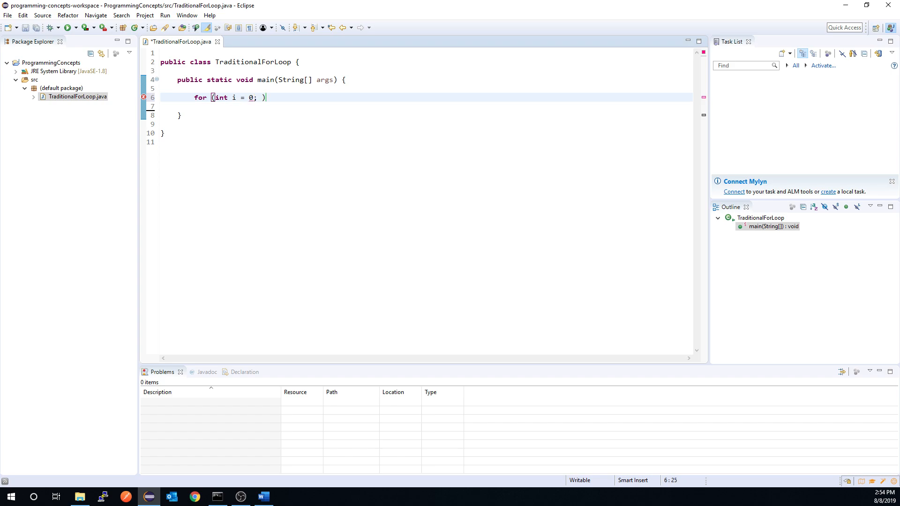
{"action": "type", "text": "i <"}
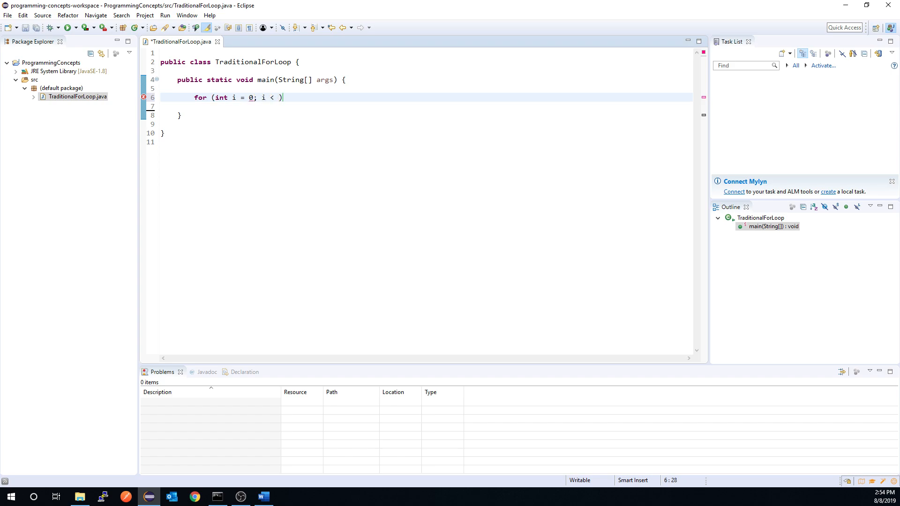
{"action": "type", "text": "10; i++"}
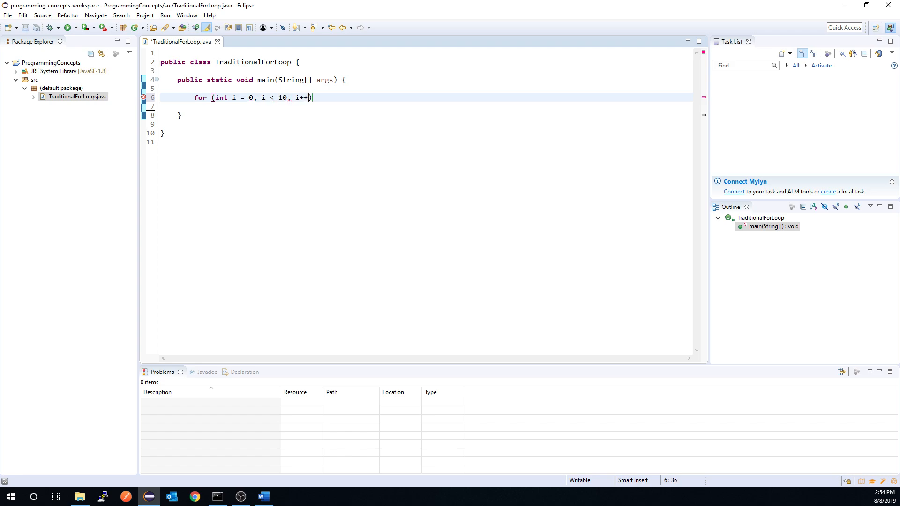
{"action": "type", "text": "{"}
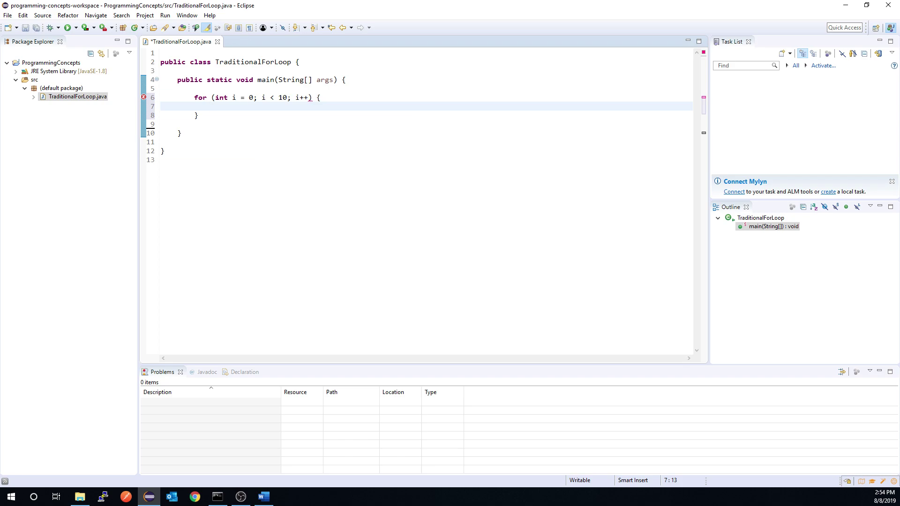
- Begin the loop body with the sysout shorthand for a print statement
{"action": "type", "text": "consol"}
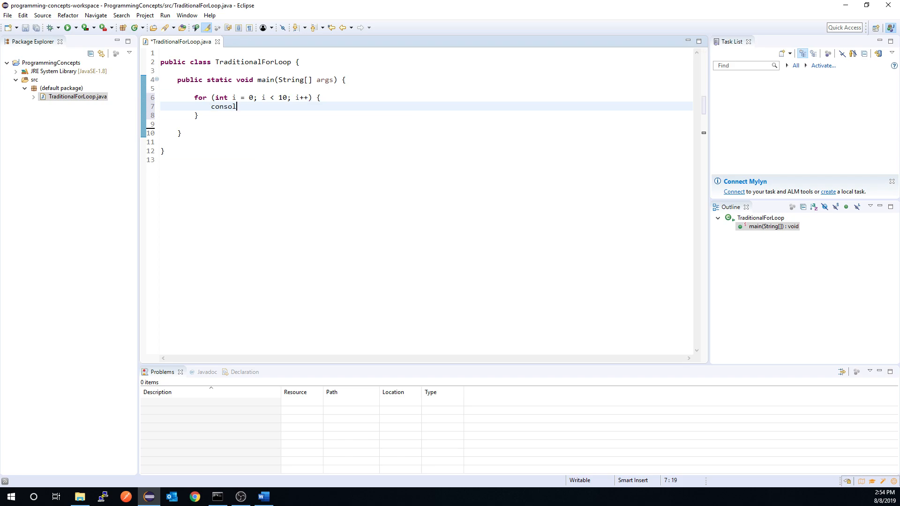
{"action": "type", "text": "sysout"}
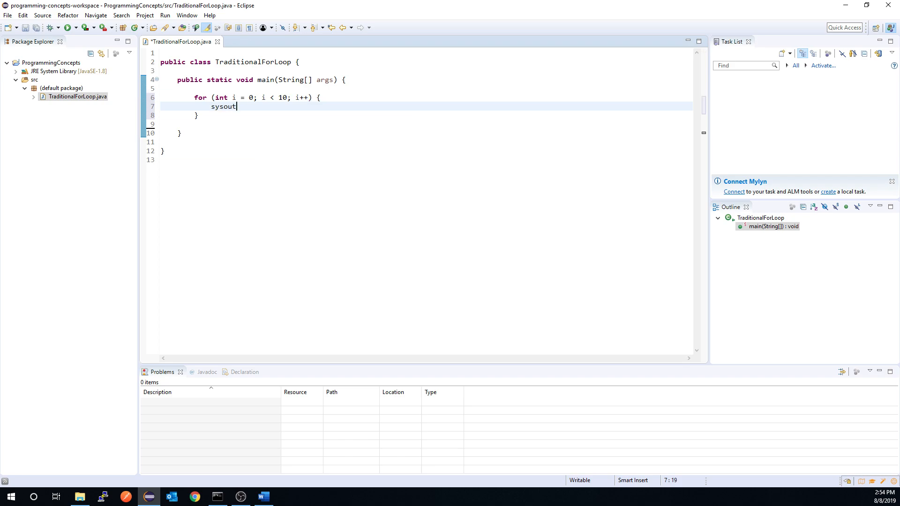
{"action": "mouse_move", "coordinate": [258, 197]}
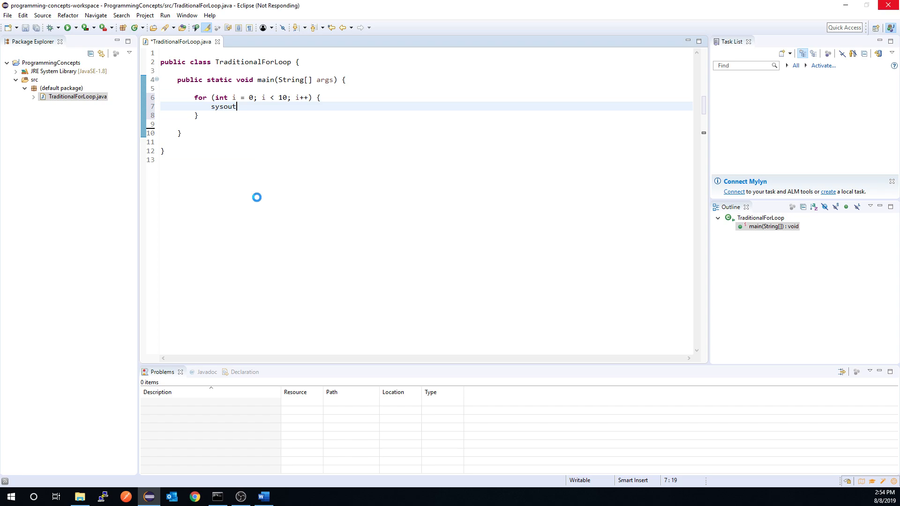
- Expand sysout into System.out.println("i = " + i) and save TraditionalForLoop.java
{"action": "key", "text": "ctrl+space"}
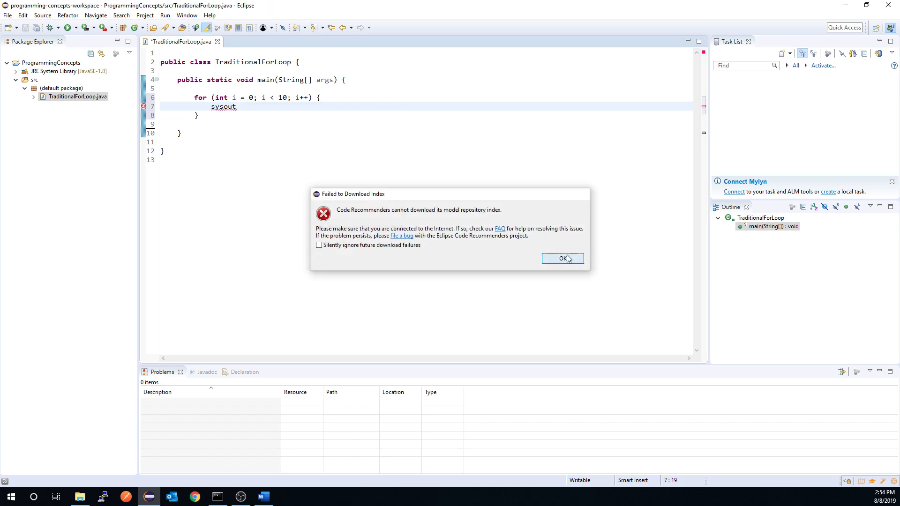
{"action": "left_click", "coordinate": [562, 258]}
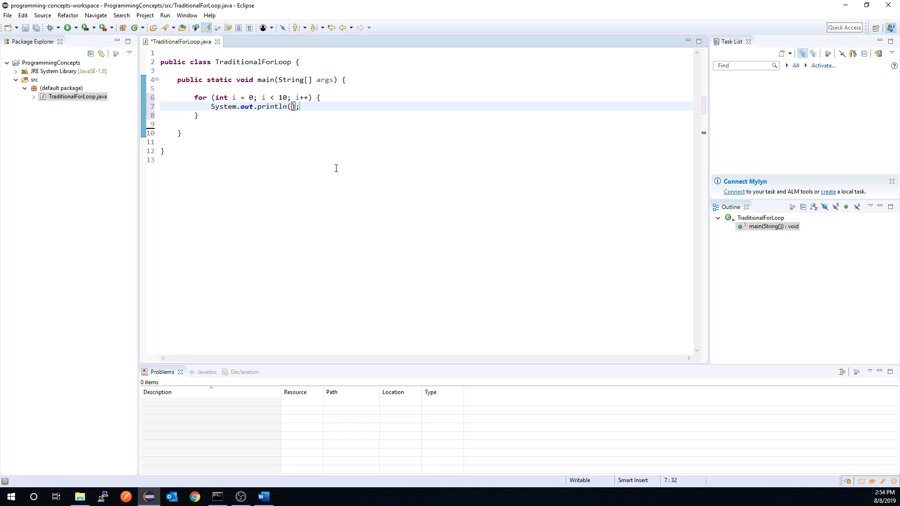
{"action": "type", "text": "\"\""}
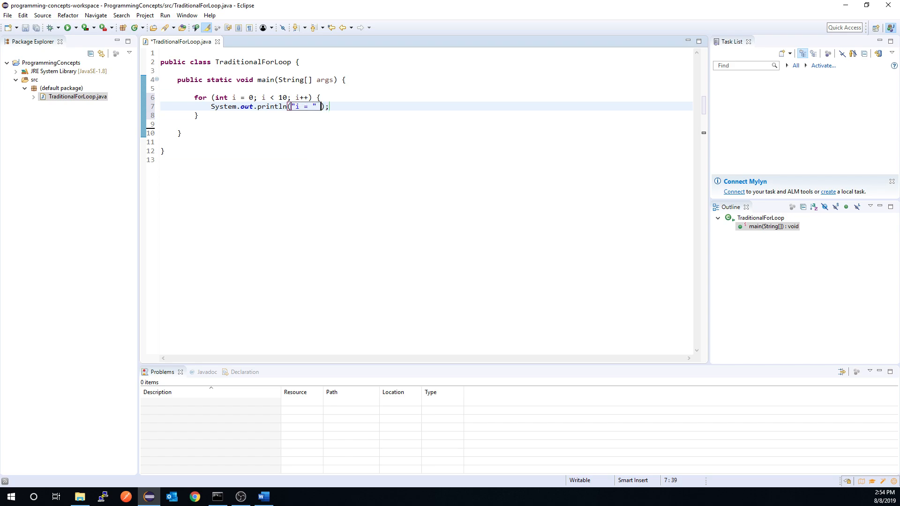
{"action": "type", "text": "+ i"}
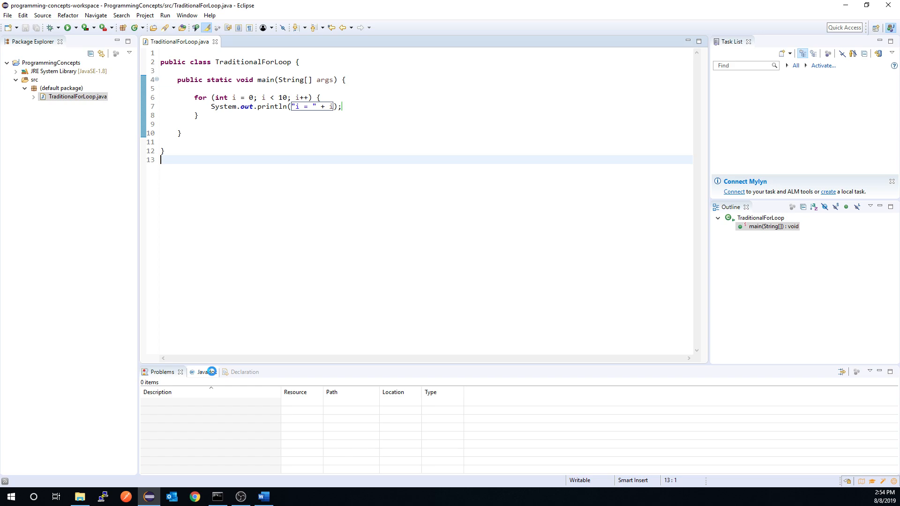
- Run TraditionalForLoop so the console lists i = 0 onward, then highlight the loop initialisation
{"action": "left_click", "coordinate": [66, 27]}
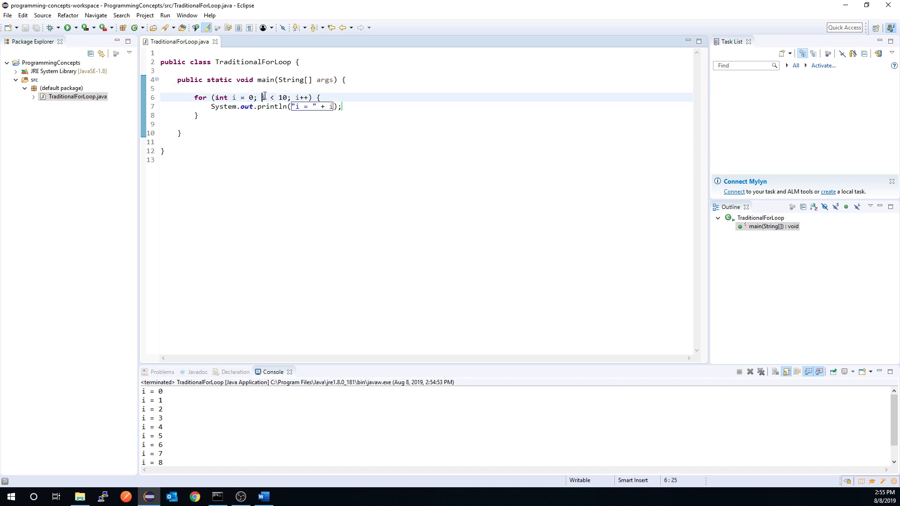
{"action": "double_click", "coordinate": [301, 97]}
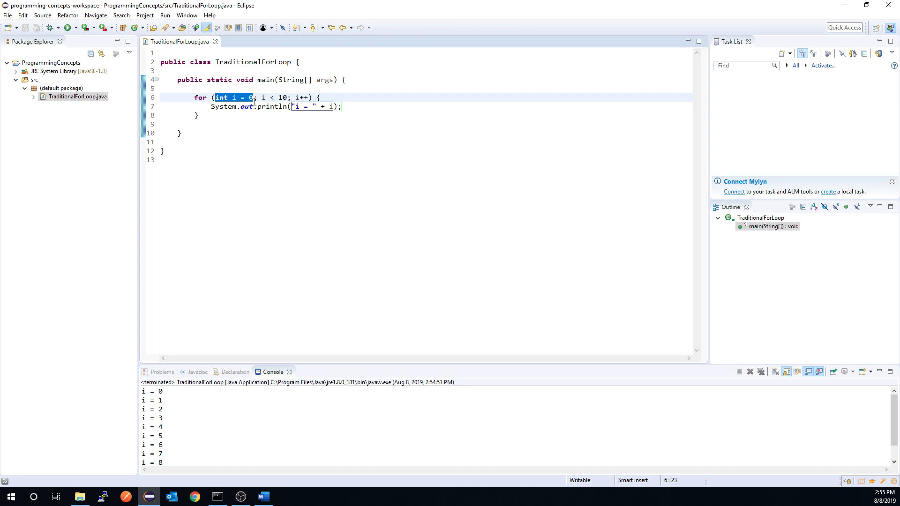
- Declare j = 10 in the loop header, print it beside i, and rerun to show "i = 0 10" onward
{"action": "left_click", "coordinate": [279, 165]}
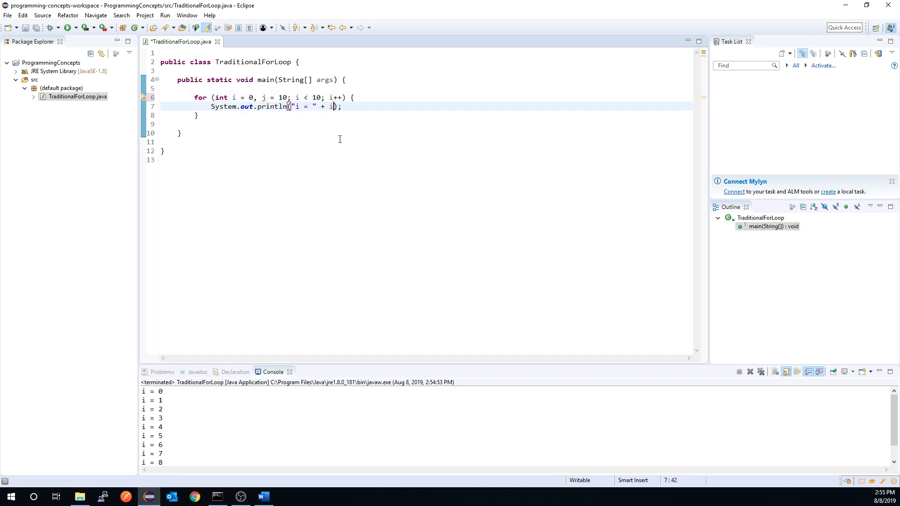
{"action": "type", "text": "+ \" \" + j"}
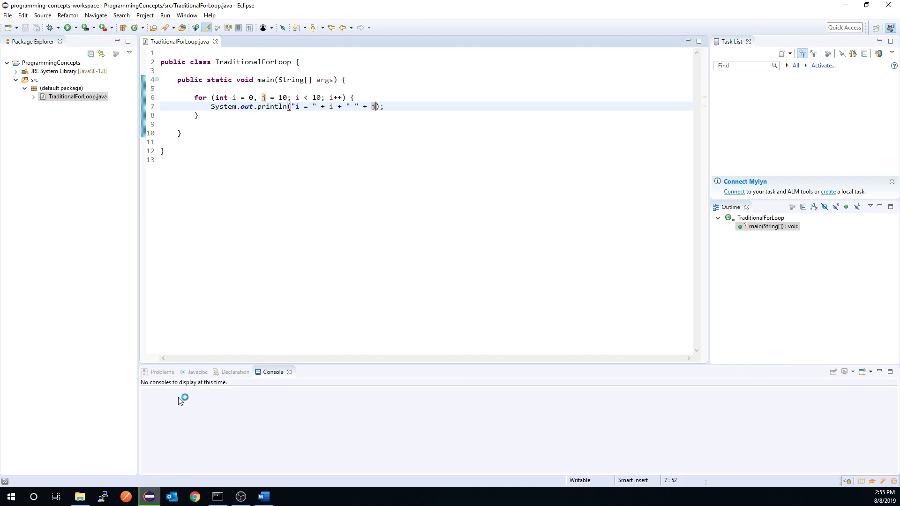
{"action": "left_click", "coordinate": [73, 26]}
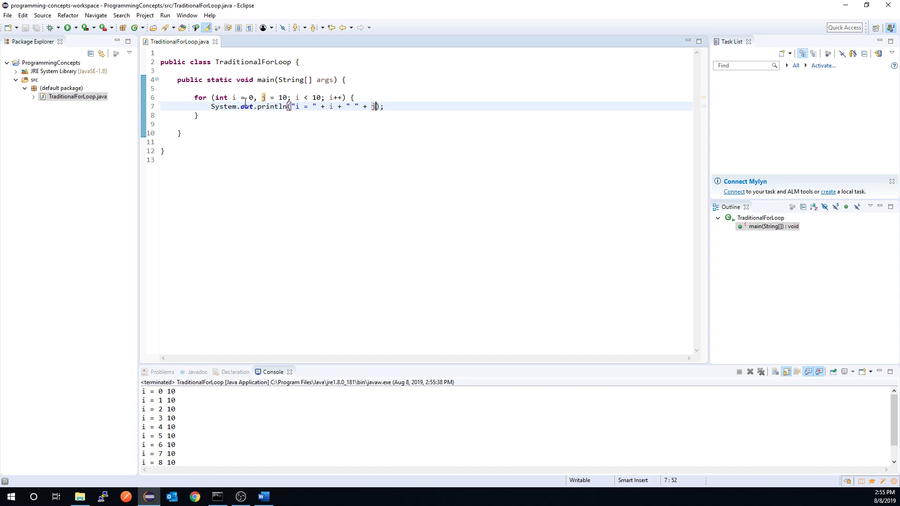
{"action": "left_click_drag", "start_coordinate": [215, 96], "coordinate": [290, 96]}
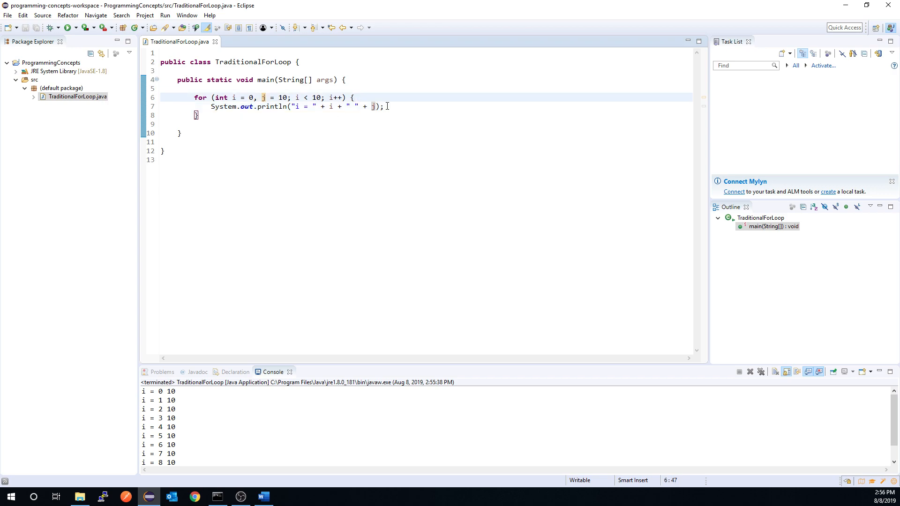
- Remove j from the loop header and println so the loop prints just "i = " + i
{"action": "left_click", "coordinate": [385, 106]}
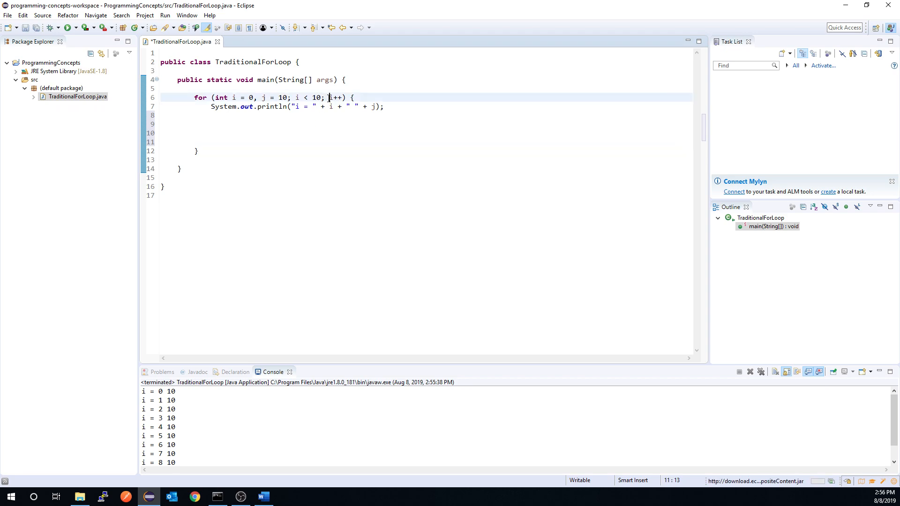
{"action": "double_click", "coordinate": [334, 97]}
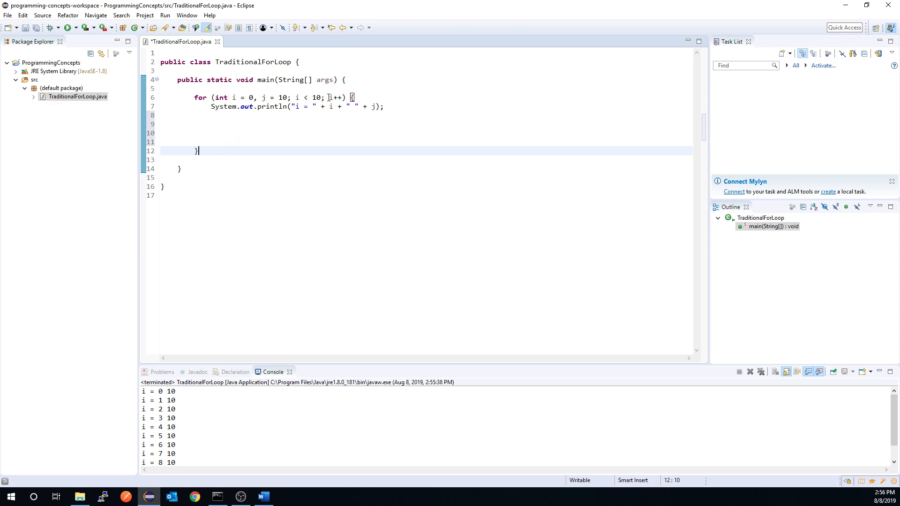
{"action": "double_click", "coordinate": [330, 97]}
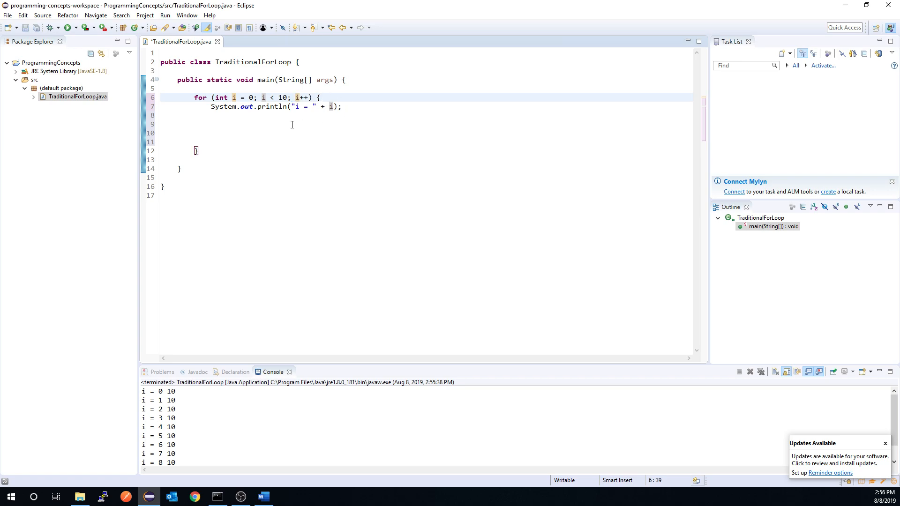
{"action": "left_click_drag", "start_coordinate": [210, 106], "coordinate": [282, 142]}
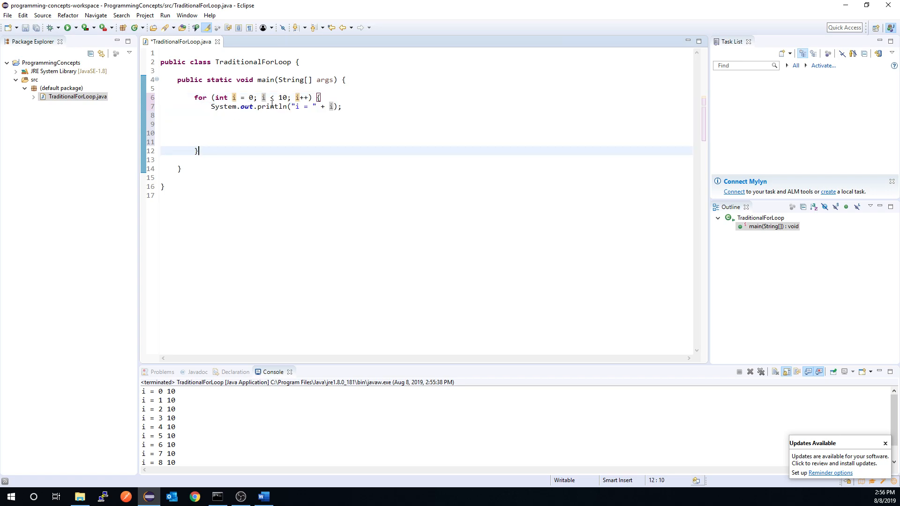
{"action": "double_click", "coordinate": [302, 96]}
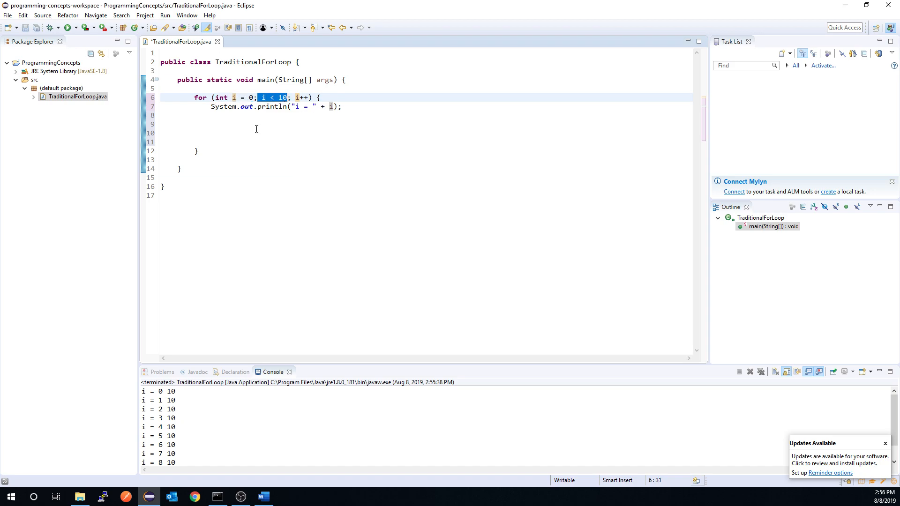
{"action": "mouse_move", "coordinate": [264, 96]}
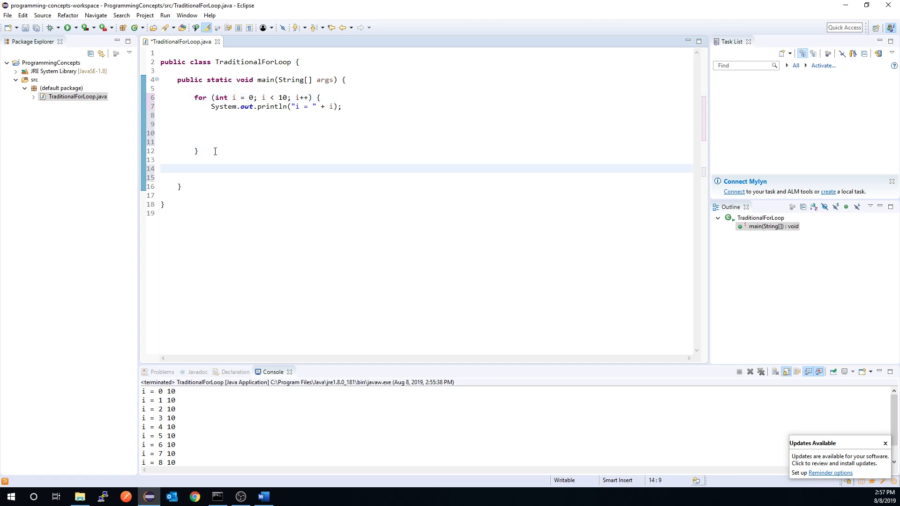
- Add System.out.println("Loop ended") after the loop, run it, and launch a debug session with a breakpoint on line 6
{"action": "type", "text": "syso"}
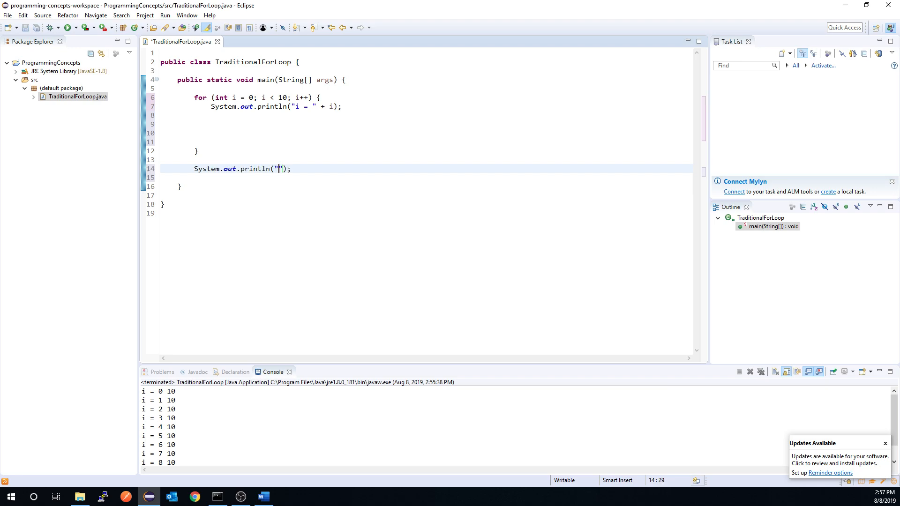
{"action": "type", "text": "Loop end"}
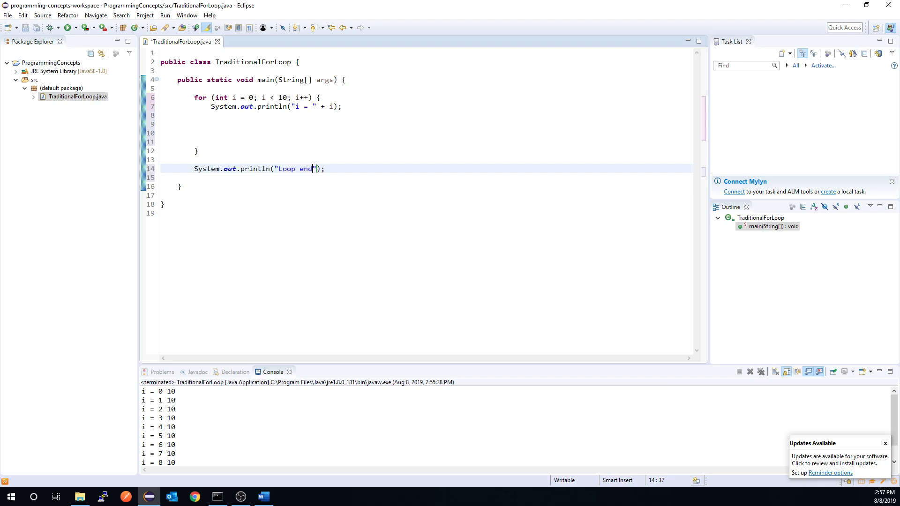
{"action": "type", "text": "ed"}
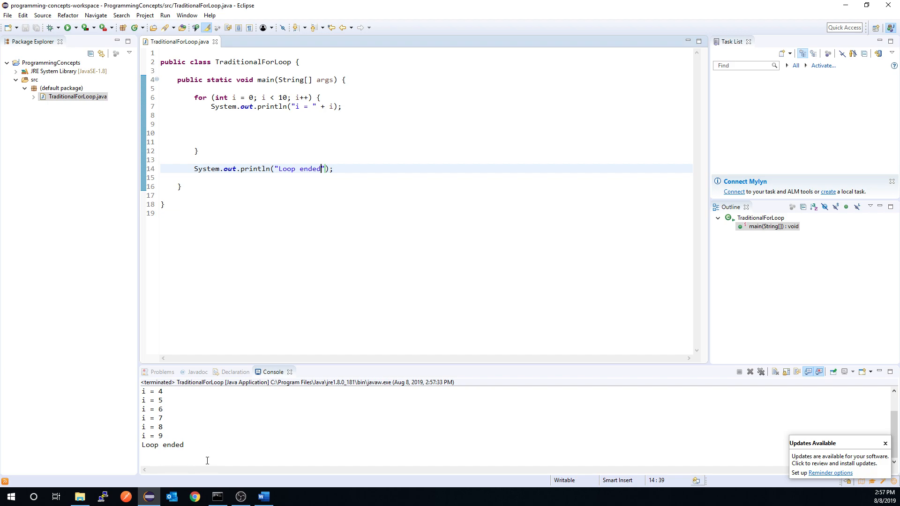
{"action": "left_click", "coordinate": [219, 138]}
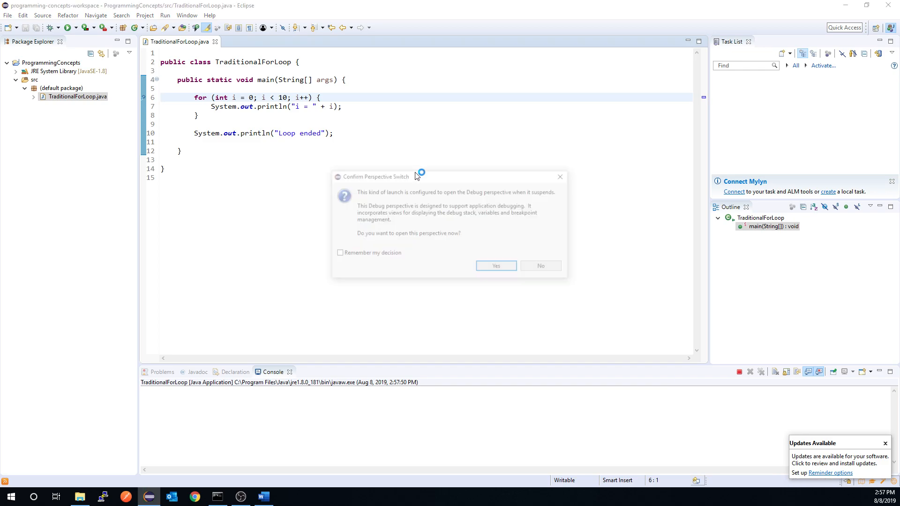
- Accept the switch to the Debug perspective, paused at the line 6 breakpoint
{"action": "left_click", "coordinate": [540, 266]}
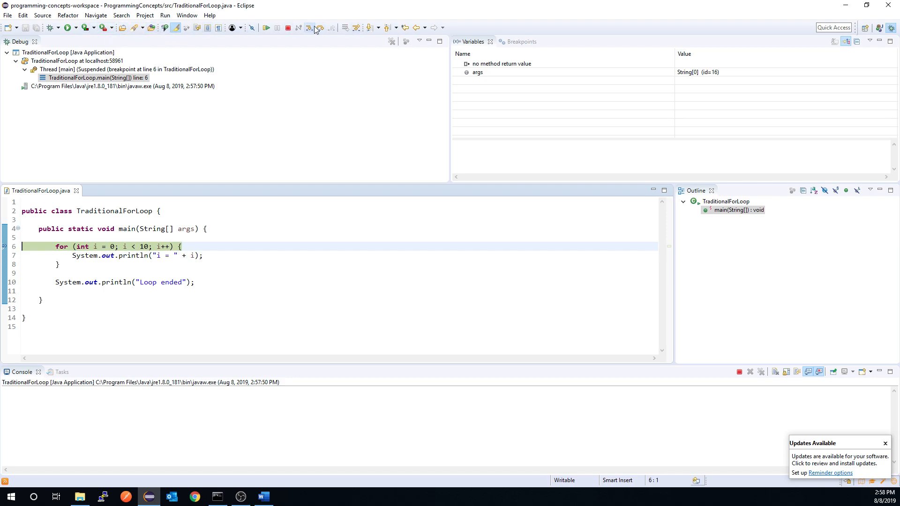
- Step over the loop lines, watching i start at 0 as the first line prints
{"action": "left_click", "coordinate": [309, 28]}
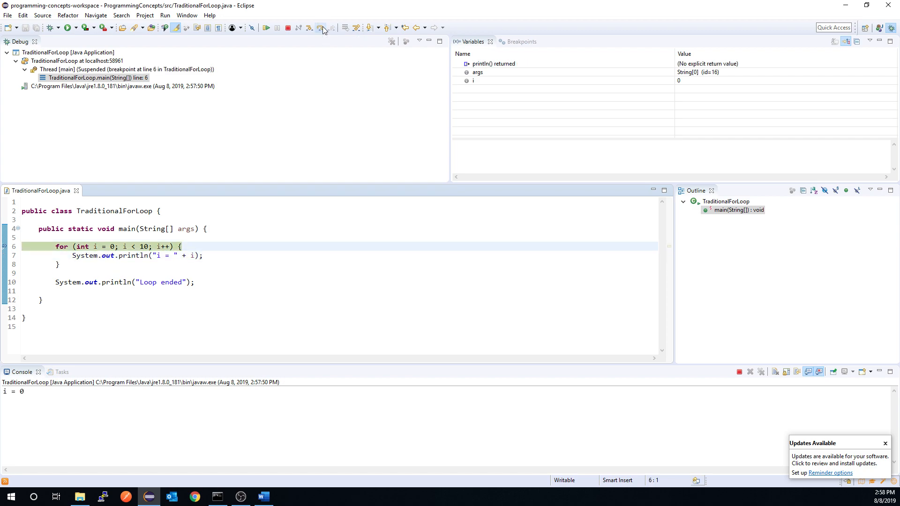
{"action": "mouse_move", "coordinate": [94, 247]}
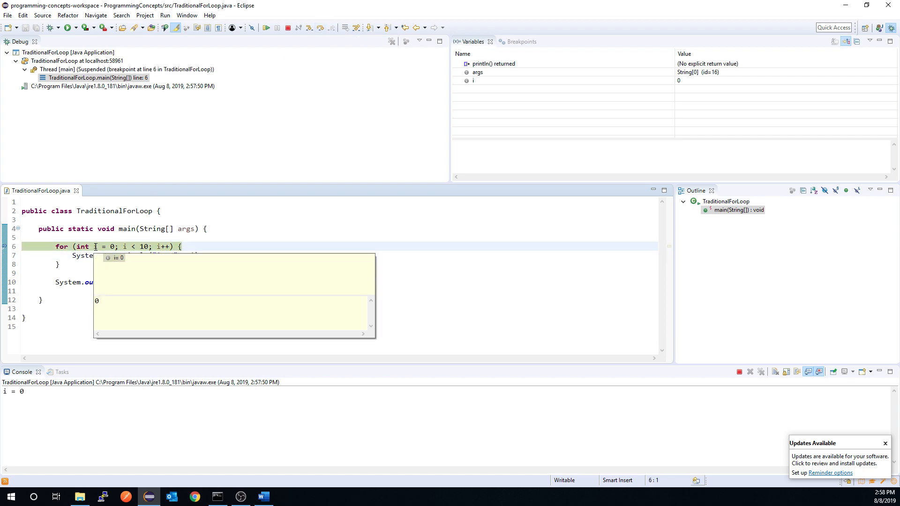
{"action": "mouse_move", "coordinate": [349, 20]}
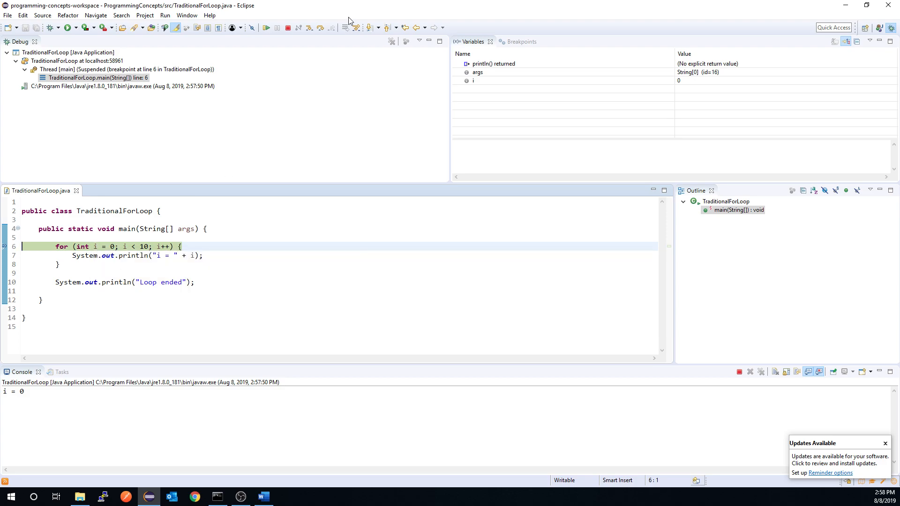
{"action": "mouse_move", "coordinate": [361, 27]}
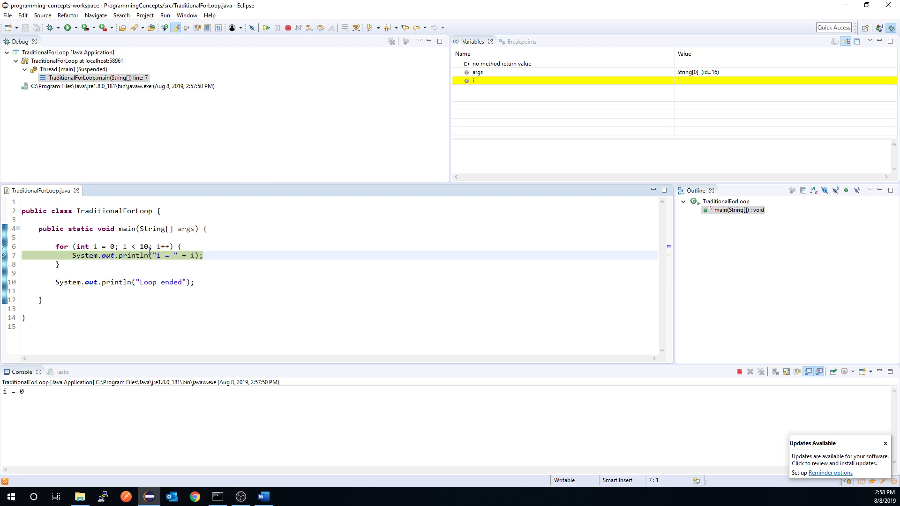
{"action": "double_click", "coordinate": [160, 247]}
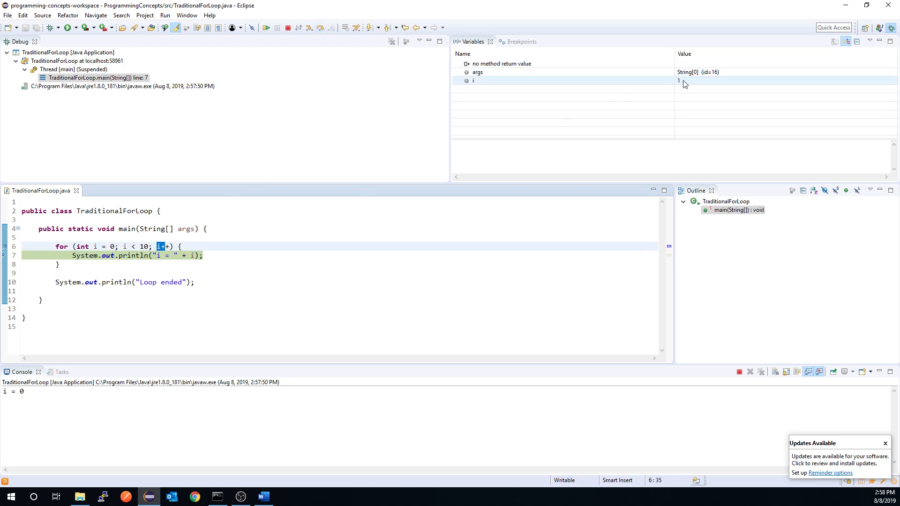
{"action": "mouse_move", "coordinate": [320, 27]}
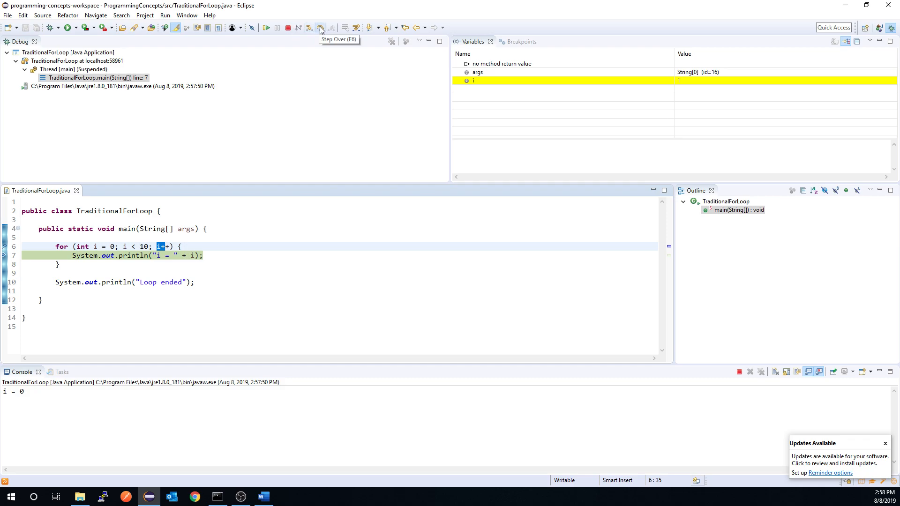
{"action": "left_click", "coordinate": [320, 27]}
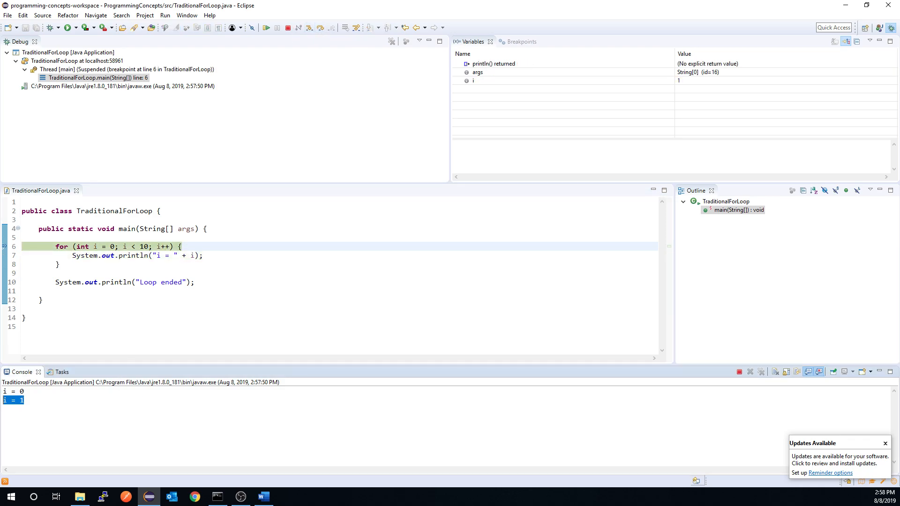
- Keep stepping through iterations as i climbs to 2, then resume to let the program finish
{"action": "left_click", "coordinate": [477, 73]}
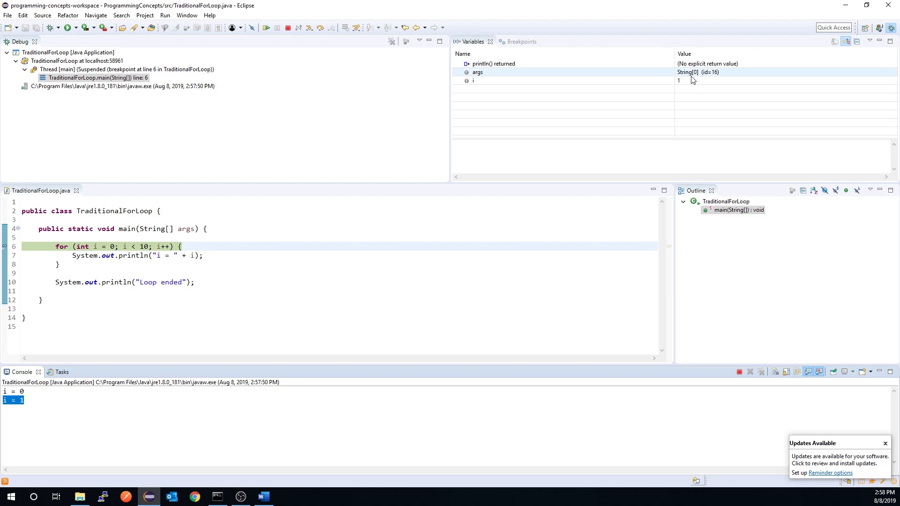
{"action": "left_click", "coordinate": [473, 81]}
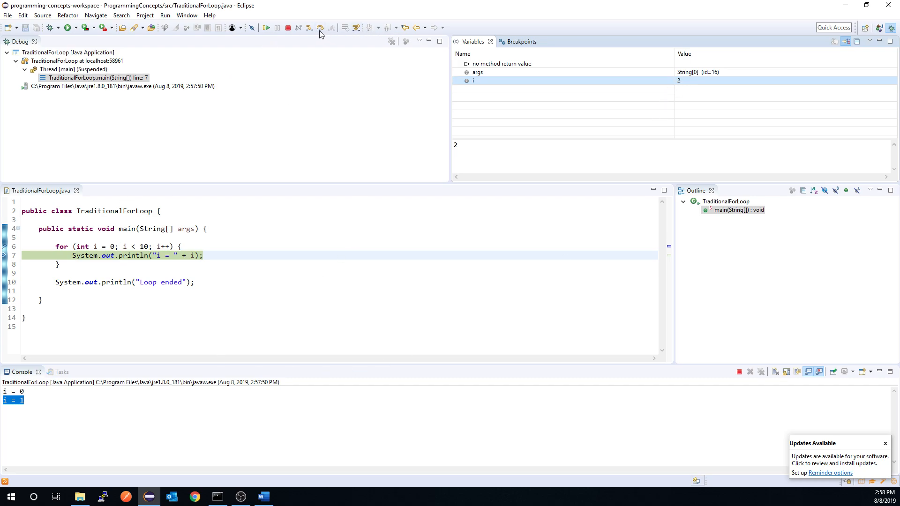
{"action": "left_click", "coordinate": [320, 28]}
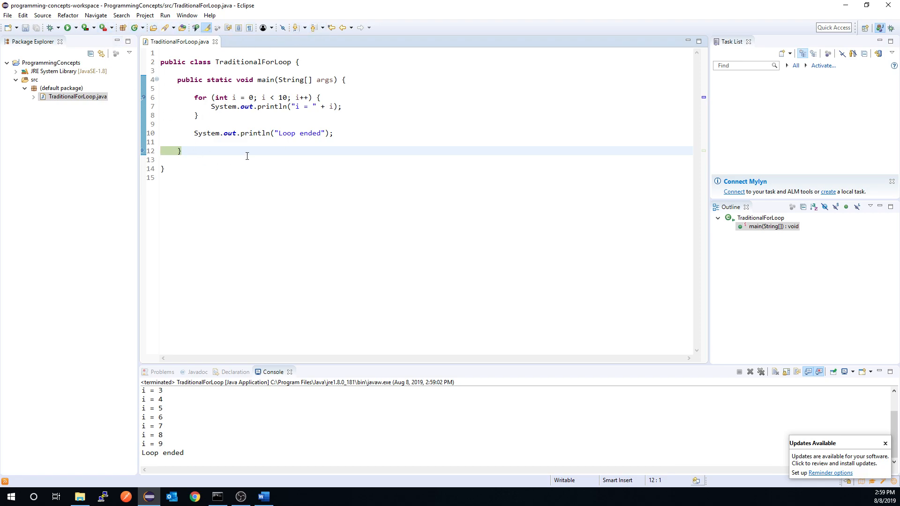
{"action": "mouse_move", "coordinate": [77, 30]}
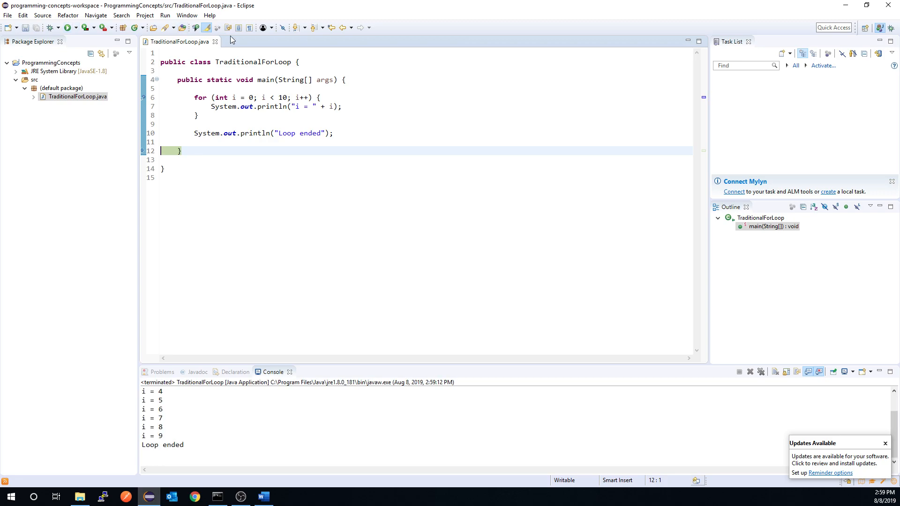
{"action": "mouse_move", "coordinate": [395, 161]}
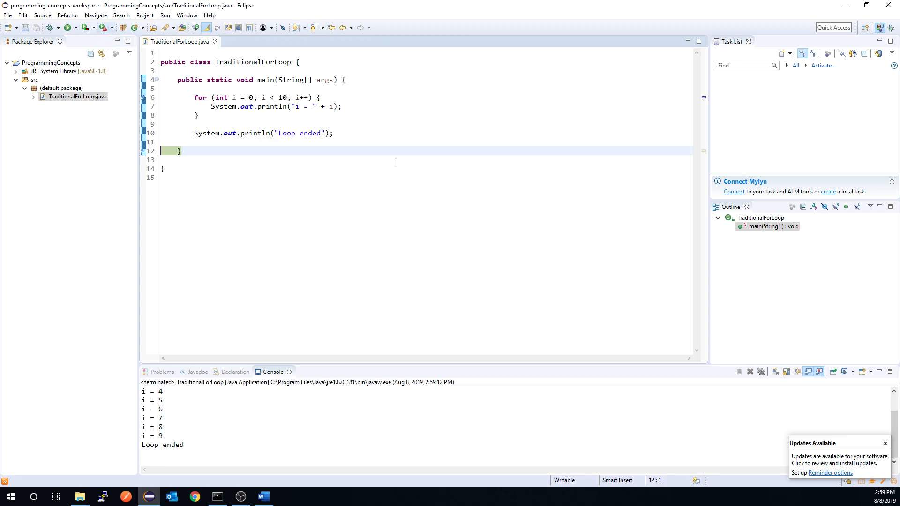
- Relaunch TraditionalForLoop so the console again ends with i = 9 and "Loop ended"
{"action": "left_click", "coordinate": [201, 115]}
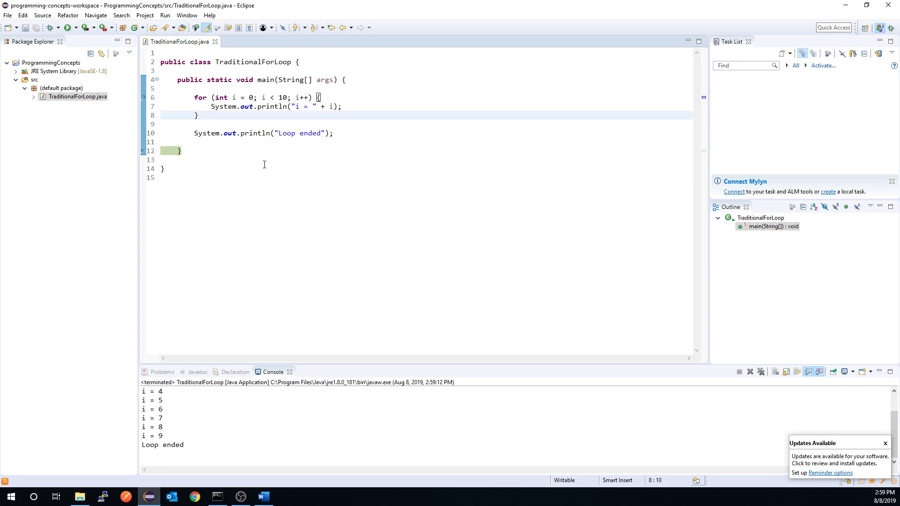